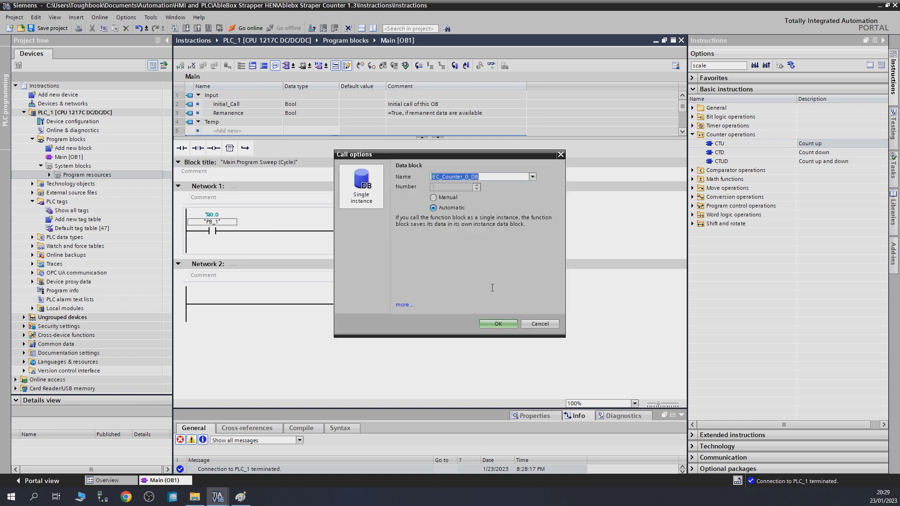
{"action": "mouse_move", "coordinate": [433, 315]}
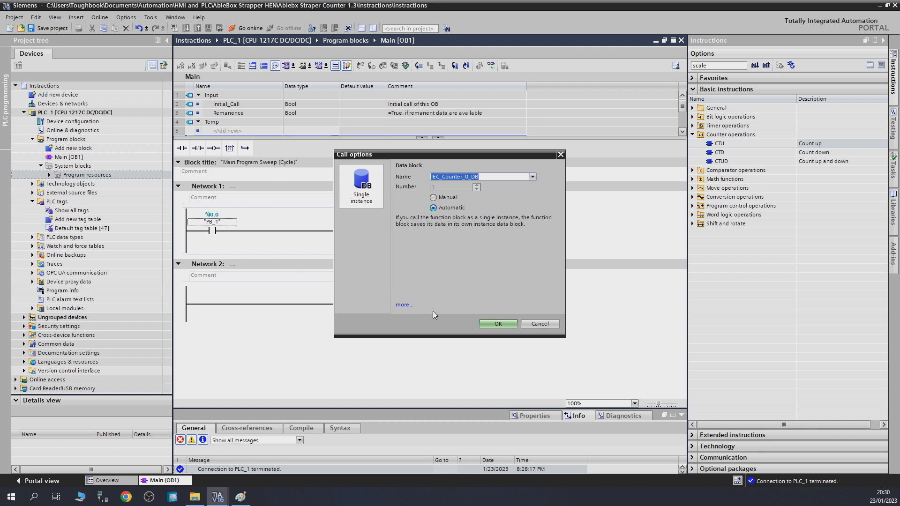
Step: Accept the CTU counter's automatic instance DB and give it preset value 5, reset on PB_2
{"action": "left_click", "coordinate": [496, 323]}
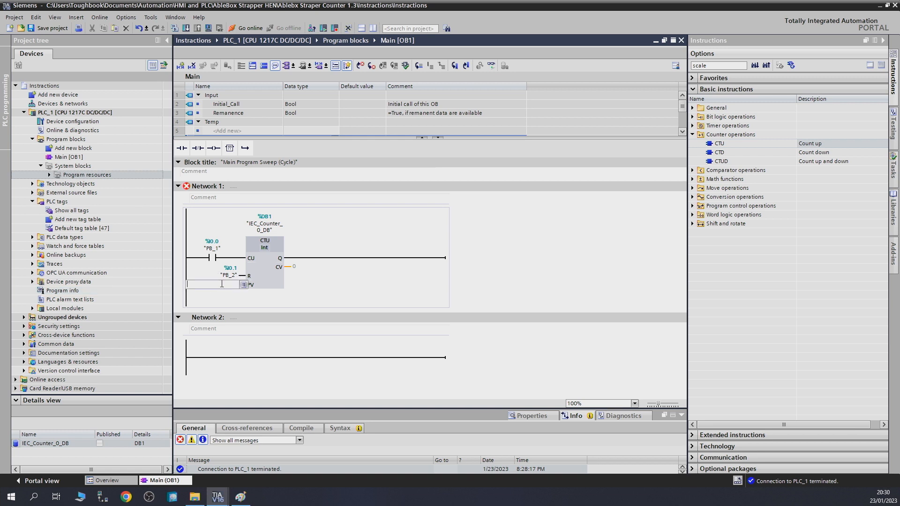
{"action": "type", "text": "5"}
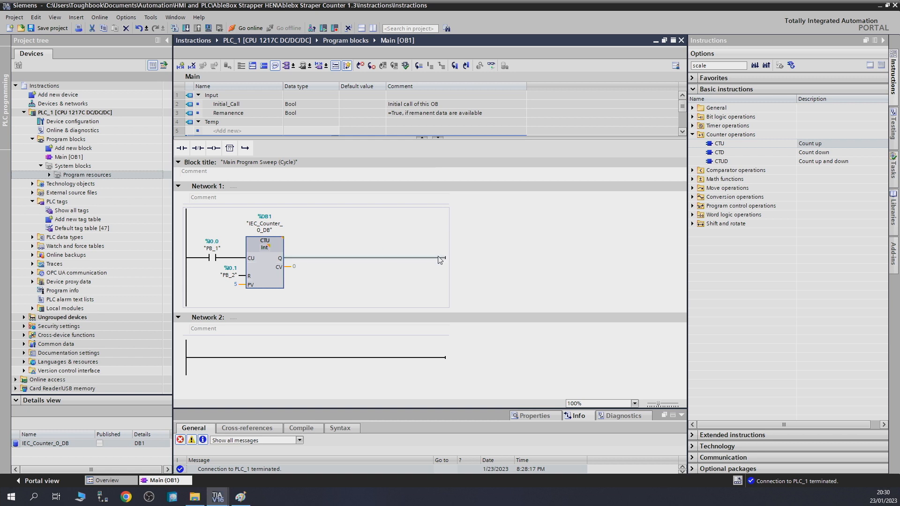
Step: Place an Output_1 coil (%Q0.0) at the rung end driven by the counter's Q output
{"action": "left_click", "coordinate": [213, 148]}
{"action": "type", "text": "\"Output_1\""}
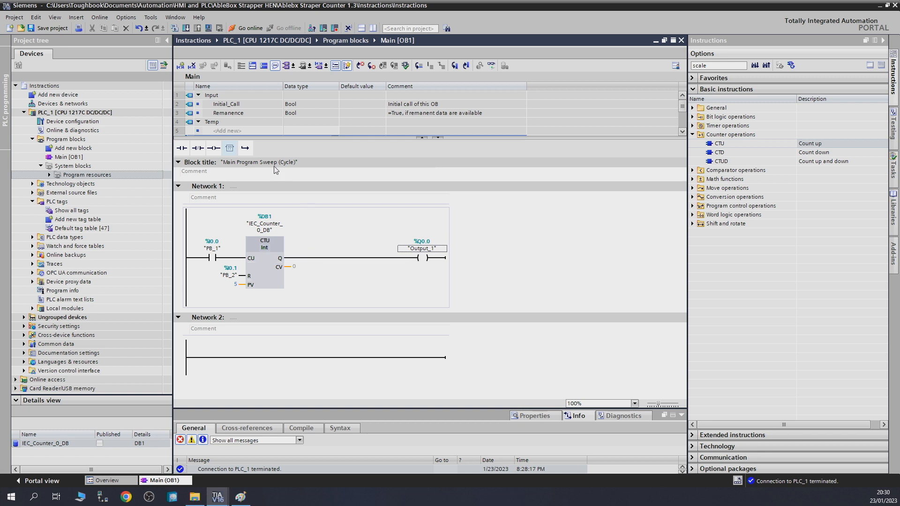
{"action": "mouse_move", "coordinate": [261, 213]}
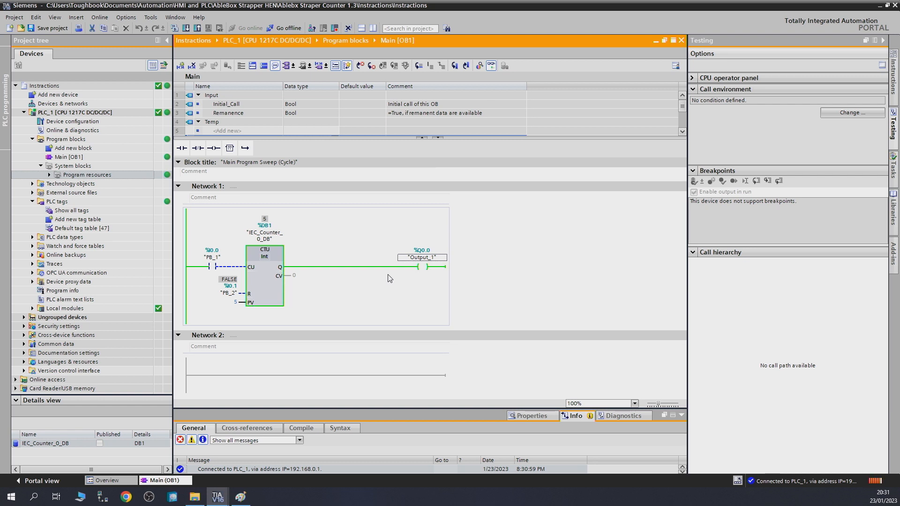
{"action": "mouse_move", "coordinate": [352, 325]}
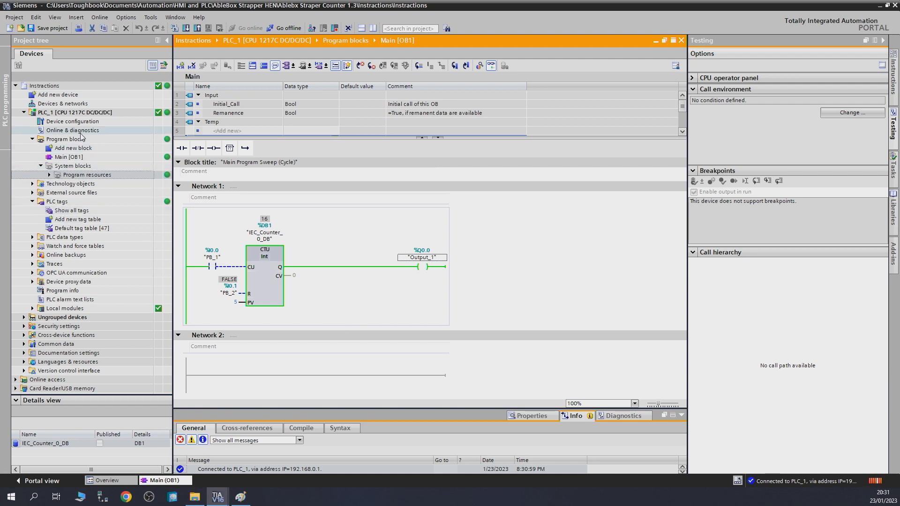
Step: Expand Program resources to reveal IEC_Counter_0_DB while monitoring online
{"action": "left_click", "coordinate": [48, 174]}
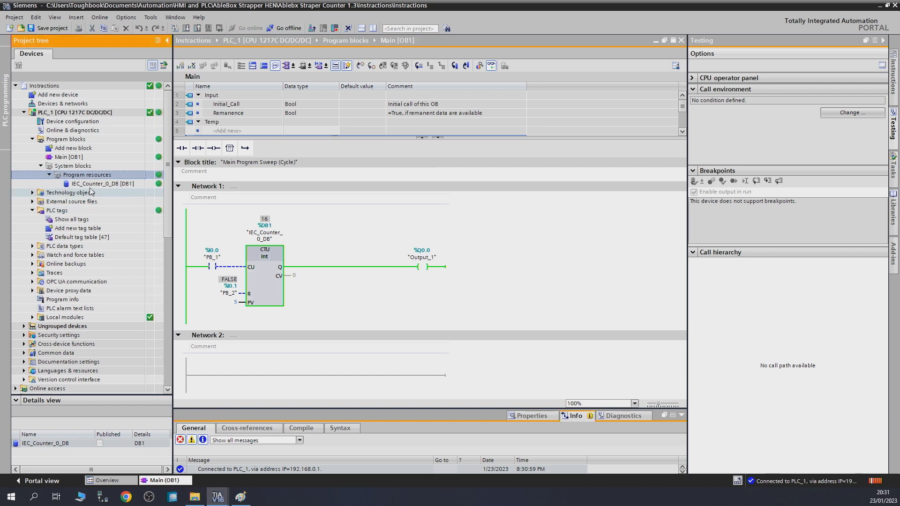
Step: Show IEC_Counter_0_DB with live values: count 16, preset 5, QU TRUE
{"action": "double_click", "coordinate": [104, 184]}
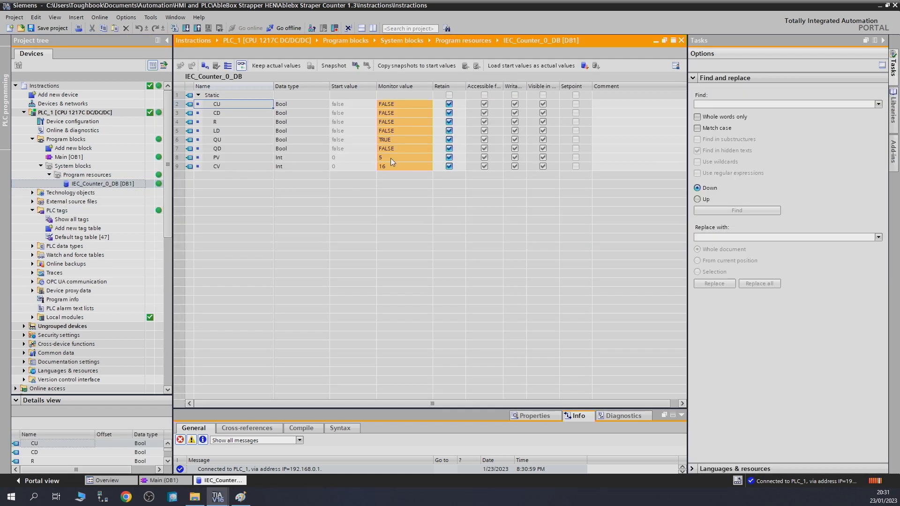
{"action": "mouse_move", "coordinate": [389, 170]}
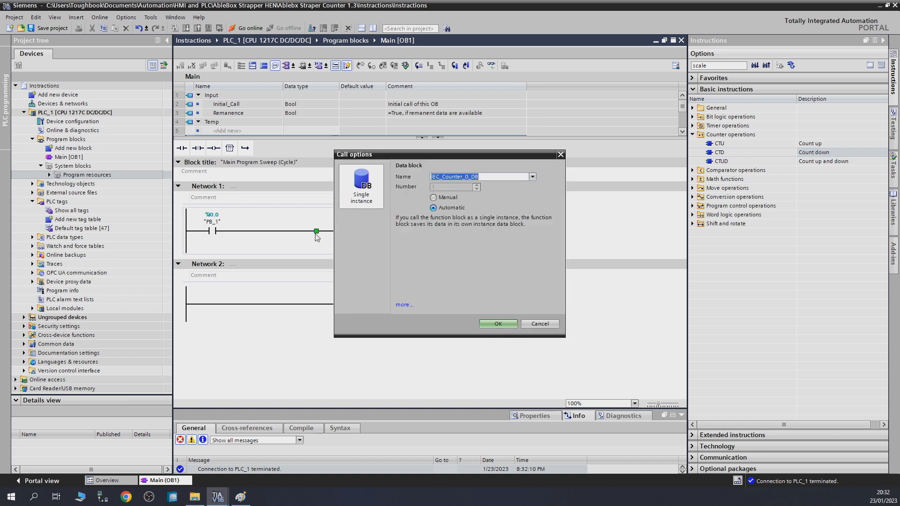
Step: Accept the CTD counter's instance DB, load it from PB_2 and set preset value 5
{"action": "left_click", "coordinate": [497, 323]}
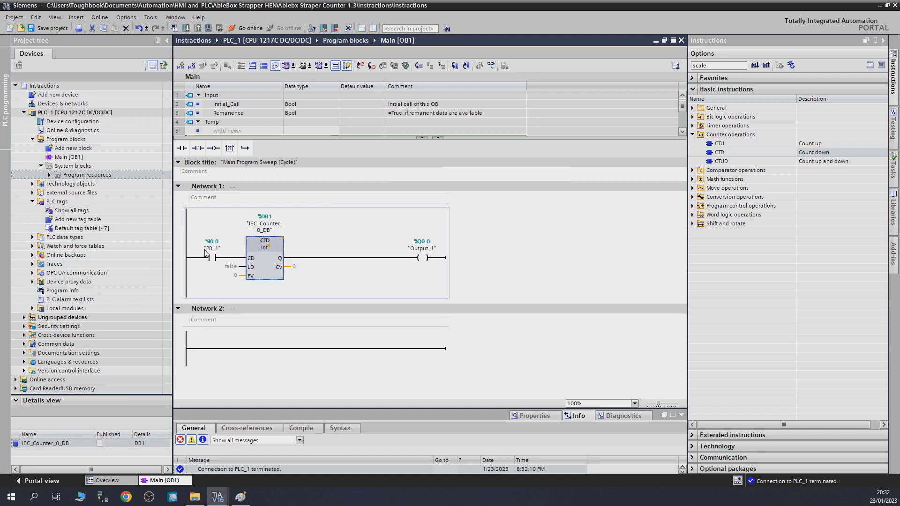
{"action": "left_click", "coordinate": [87, 175]}
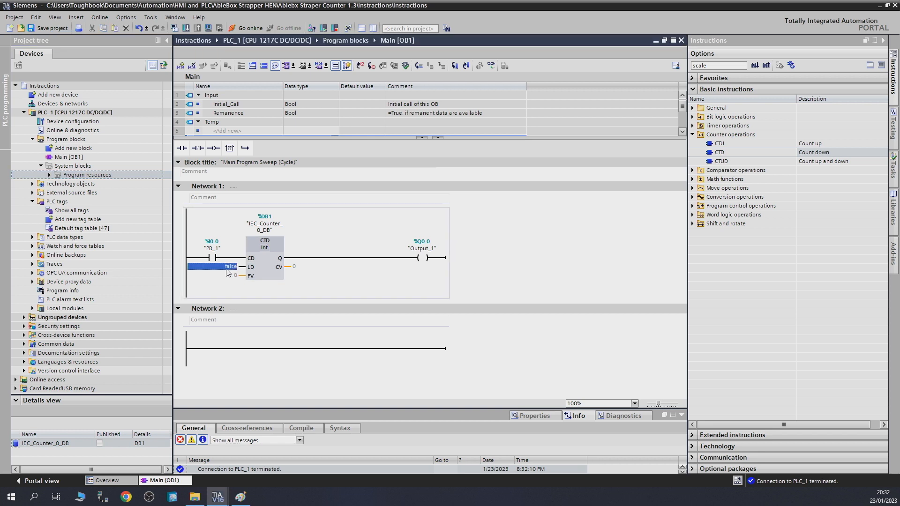
{"action": "left_click", "coordinate": [264, 244]}
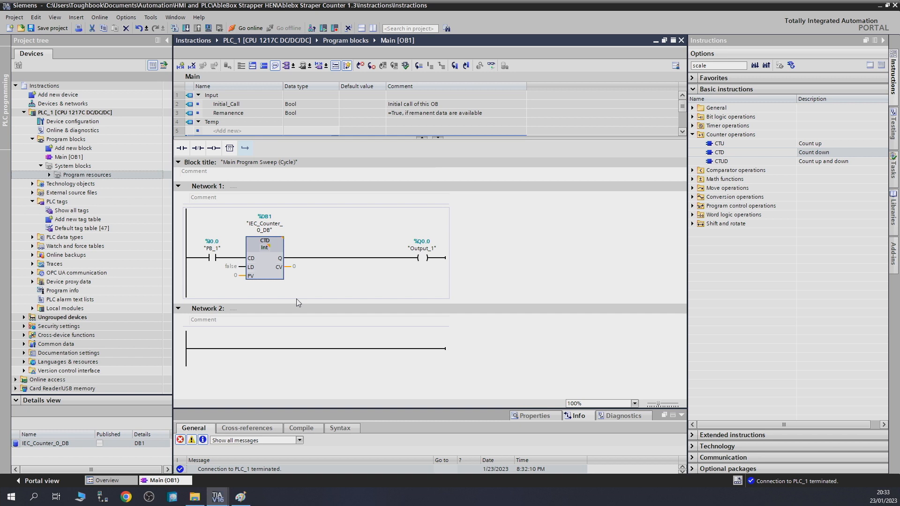
{"action": "mouse_move", "coordinate": [287, 309]}
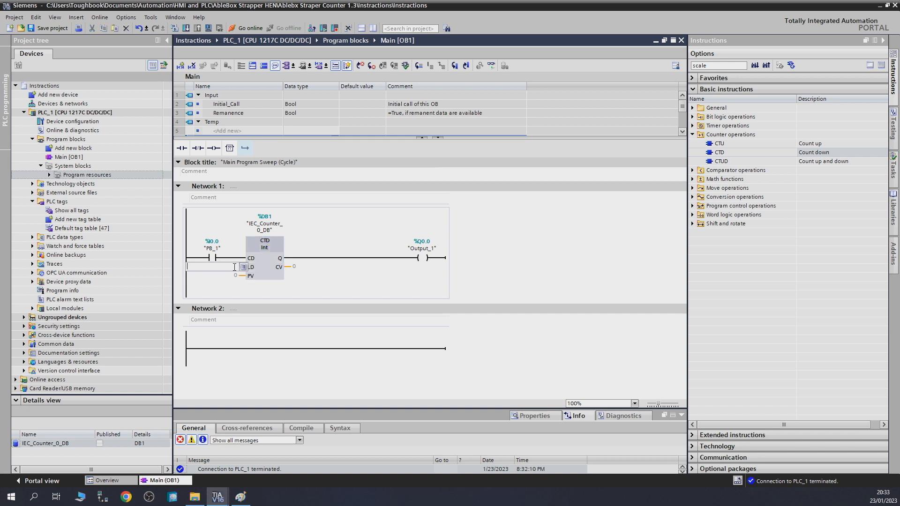
{"action": "left_click", "coordinate": [209, 266]}
{"action": "type", "text": "\"PB_2"}
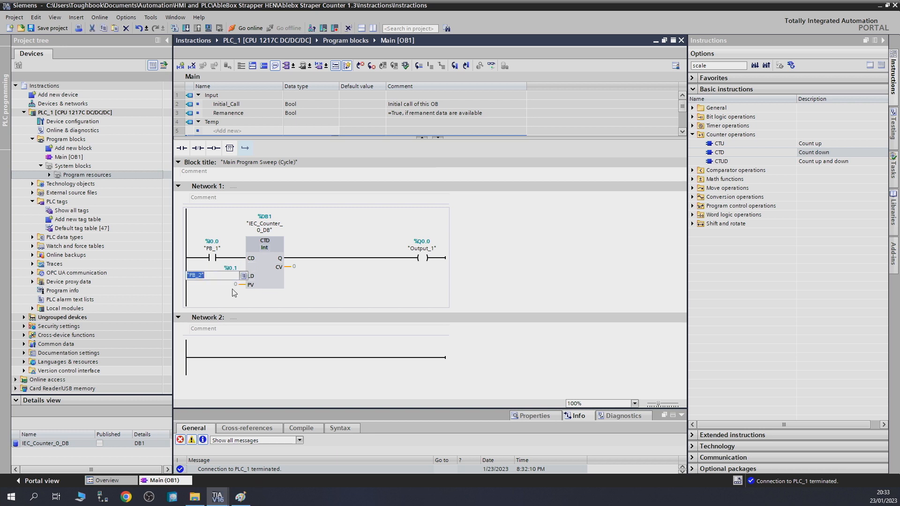
{"action": "type", "text": "5"}
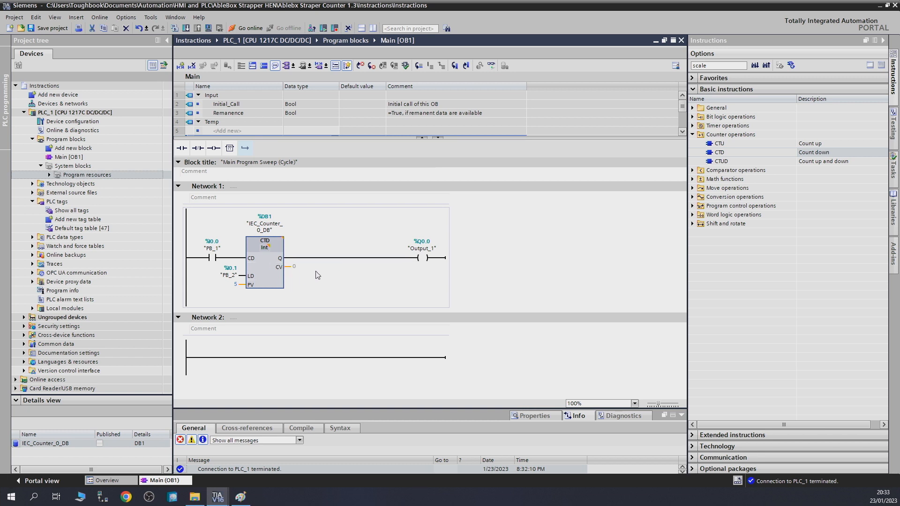
{"action": "mouse_move", "coordinate": [290, 282]}
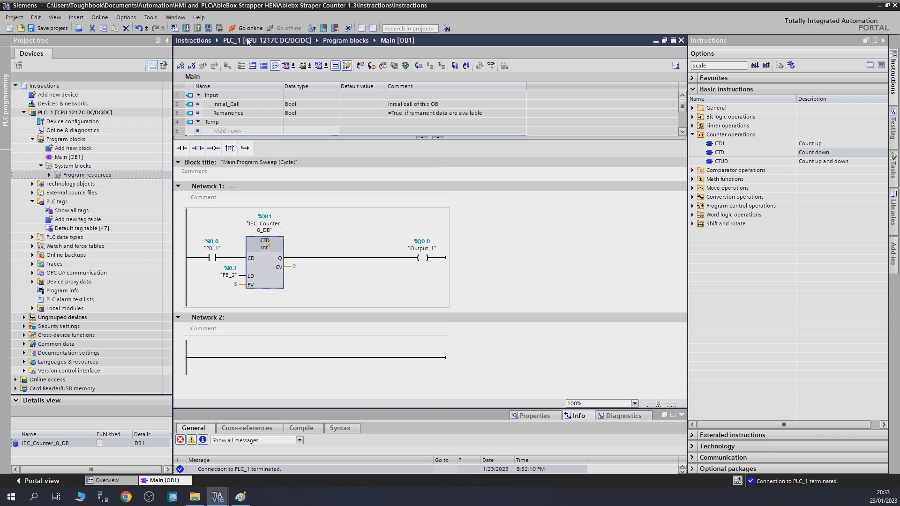
{"action": "left_click", "coordinate": [174, 28]}
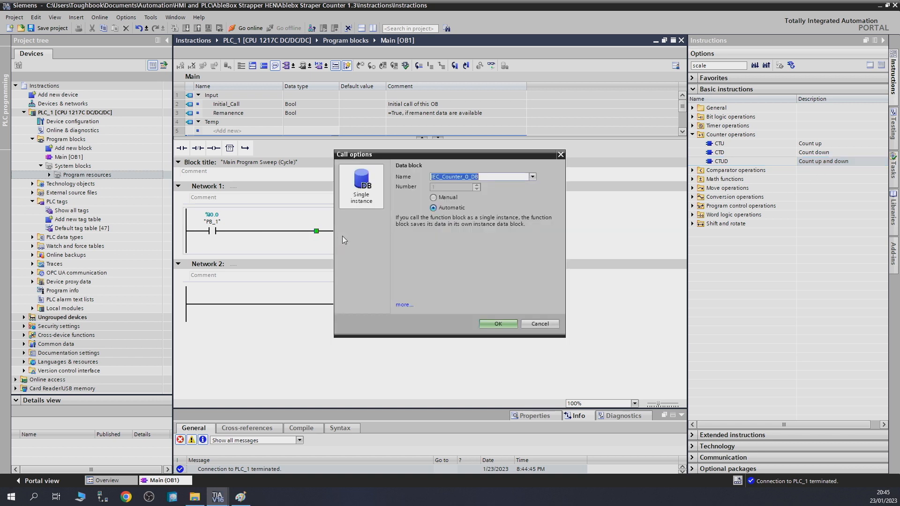
Step: Accept the CTUD counter's instance DB and assign PB_2 to its count-down input from the tag list
{"action": "left_click", "coordinate": [497, 323]}
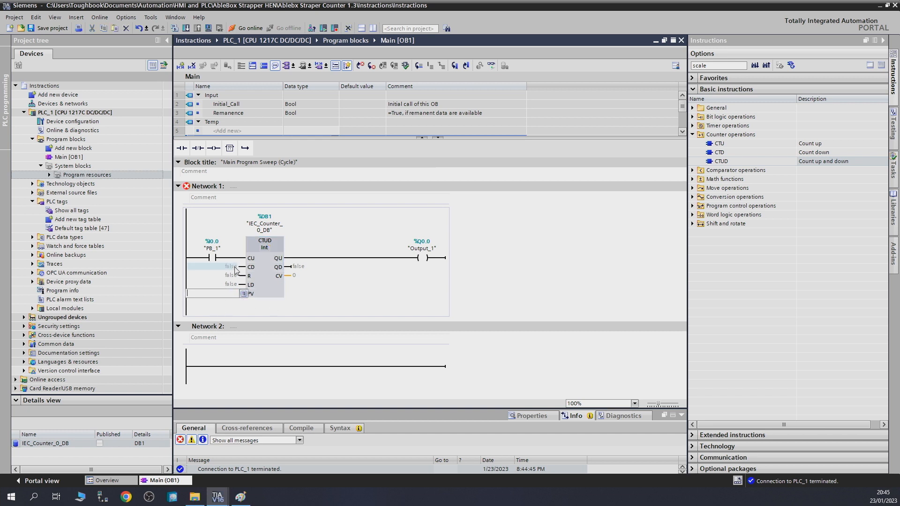
{"action": "left_click", "coordinate": [221, 267]}
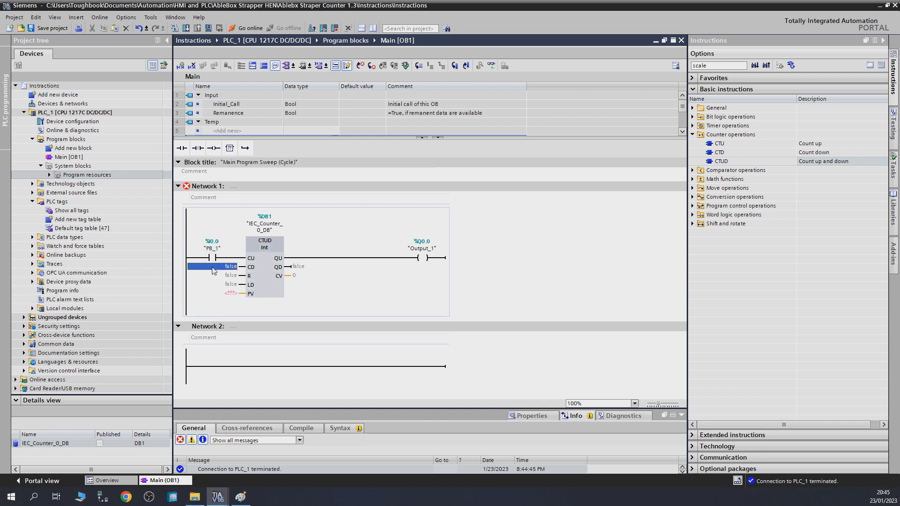
{"action": "left_click", "coordinate": [229, 266]}
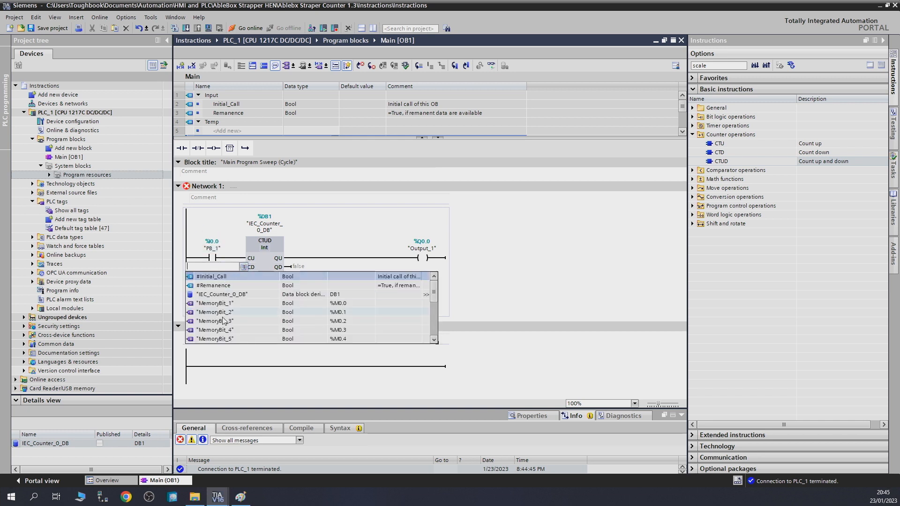
{"action": "scroll", "scroll_direction": "down", "scroll_amount": 3}
{"action": "type", "text": "\"PB_2\""}
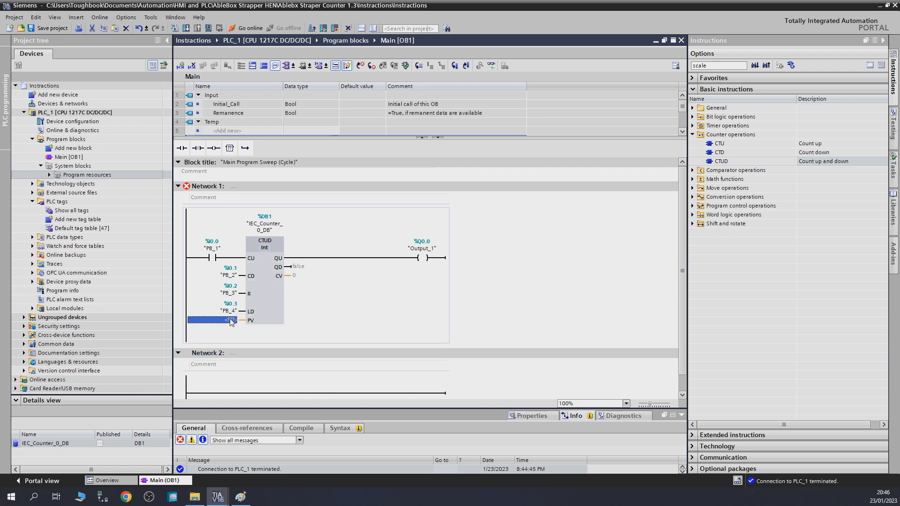
Step: Set the CTUD preset to 5 and tag its QD output MemoryBit_1 (%M0.0)
{"action": "left_click", "coordinate": [216, 319]}
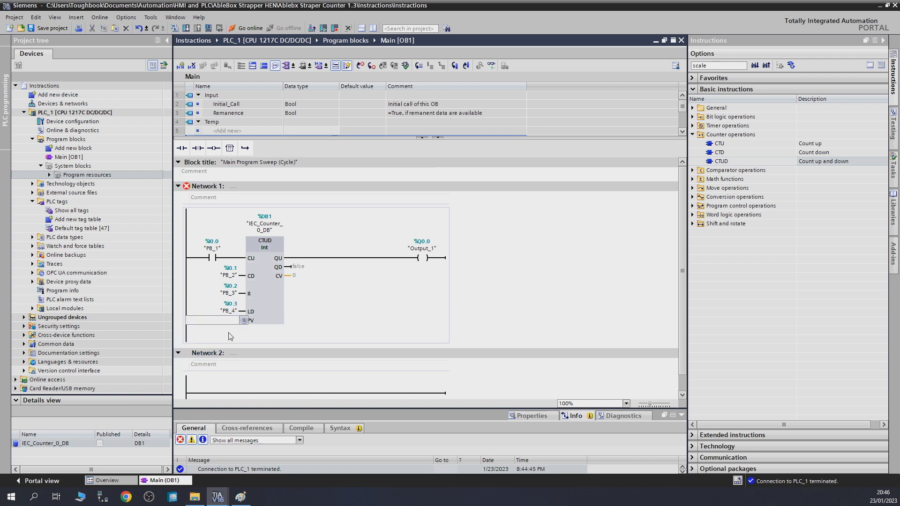
{"action": "type", "text": "5"}
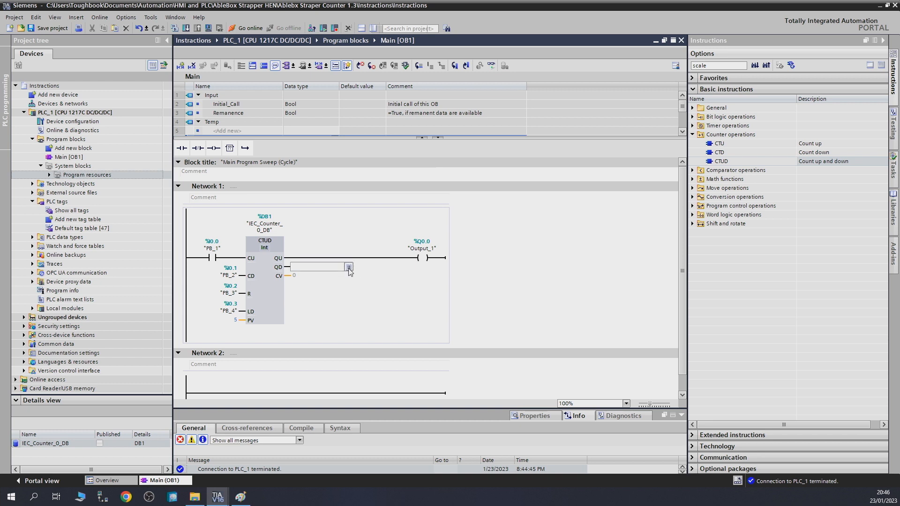
{"action": "type", "text": "%M0.0"}
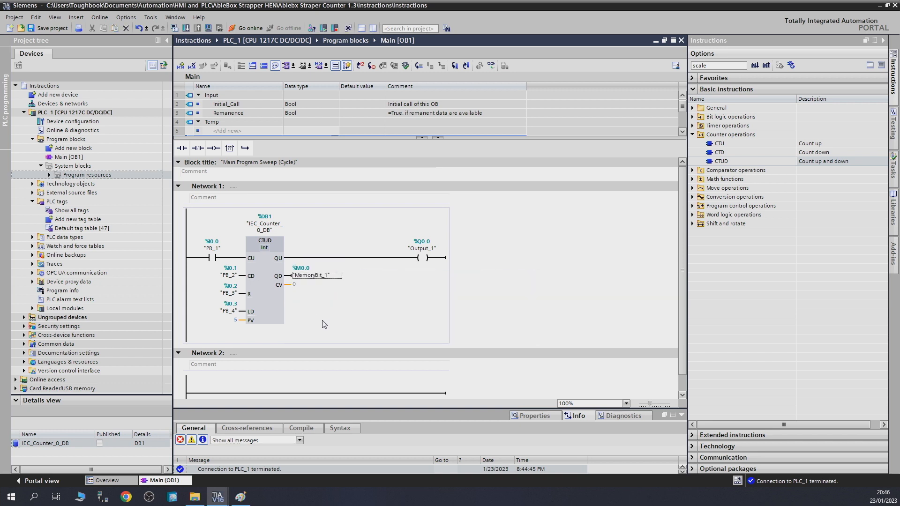
{"action": "mouse_move", "coordinate": [286, 298]}
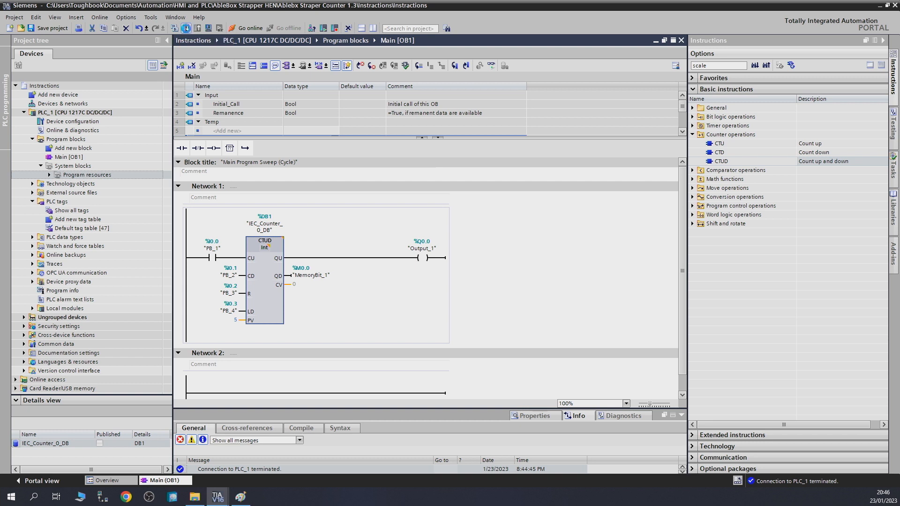
Step: Monitor the CTUD network live, check IEC_Counter_0_DB values and inspect the CV output at 0
{"action": "left_click", "coordinate": [247, 27]}
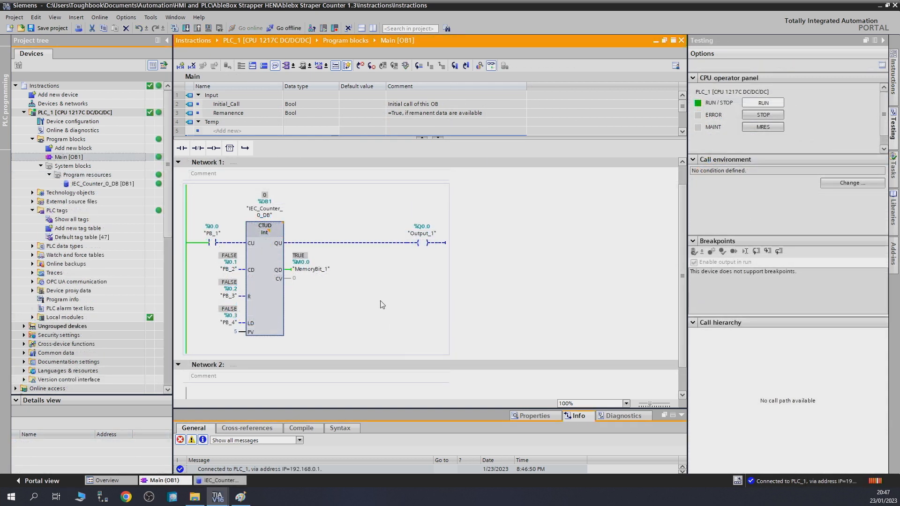
{"action": "double_click", "coordinate": [103, 183]}
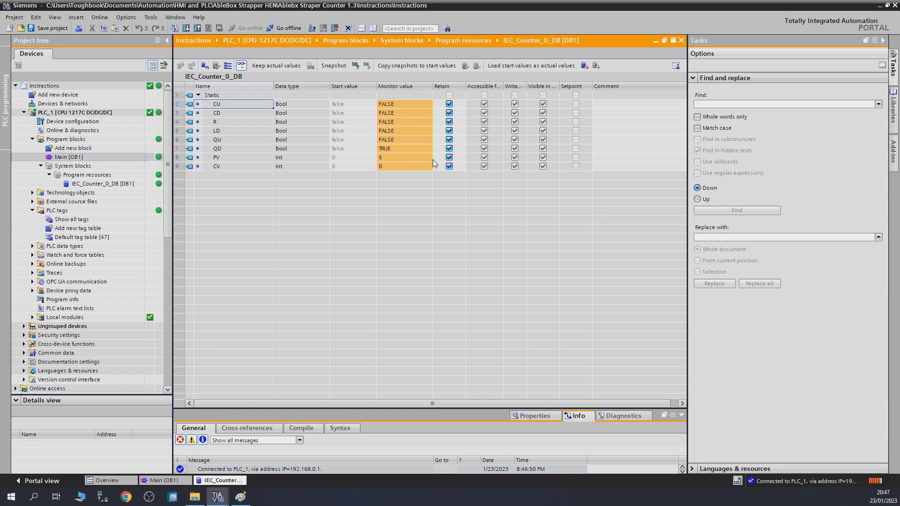
{"action": "mouse_move", "coordinate": [241, 176]}
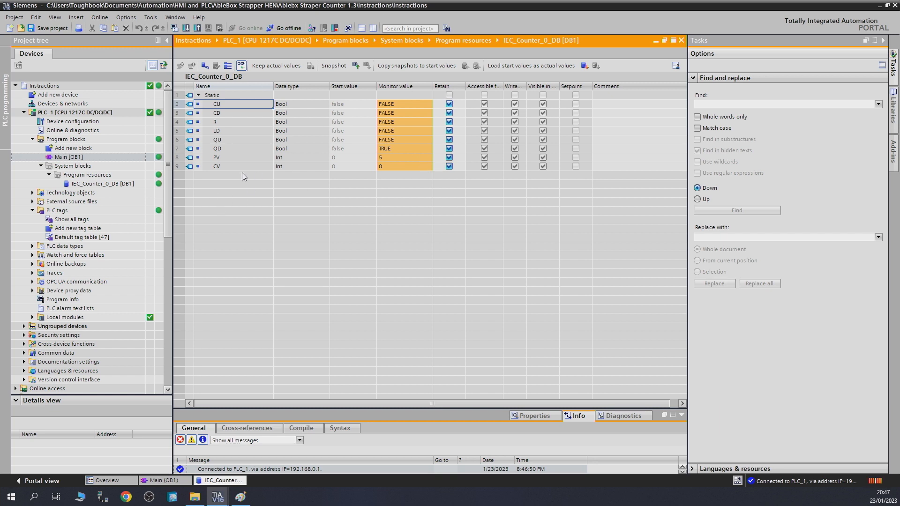
{"action": "left_click", "coordinate": [68, 158]}
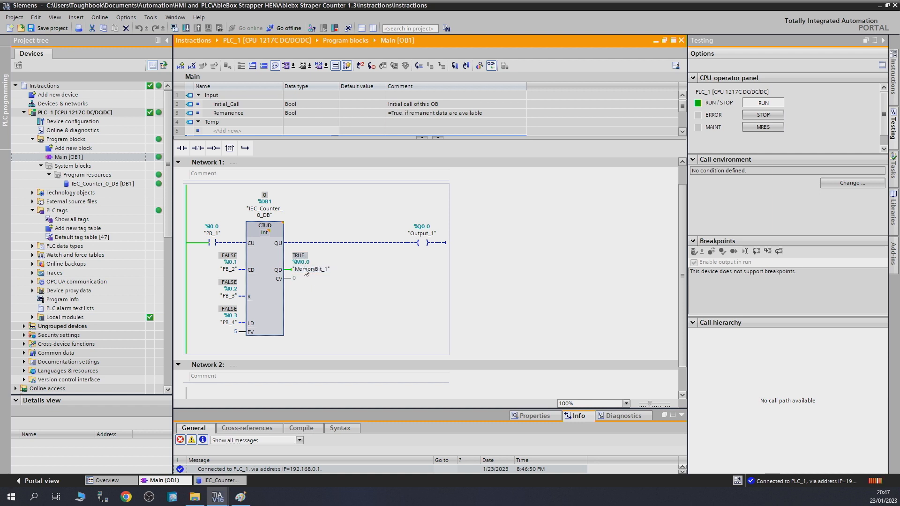
{"action": "left_click", "coordinate": [310, 278]}
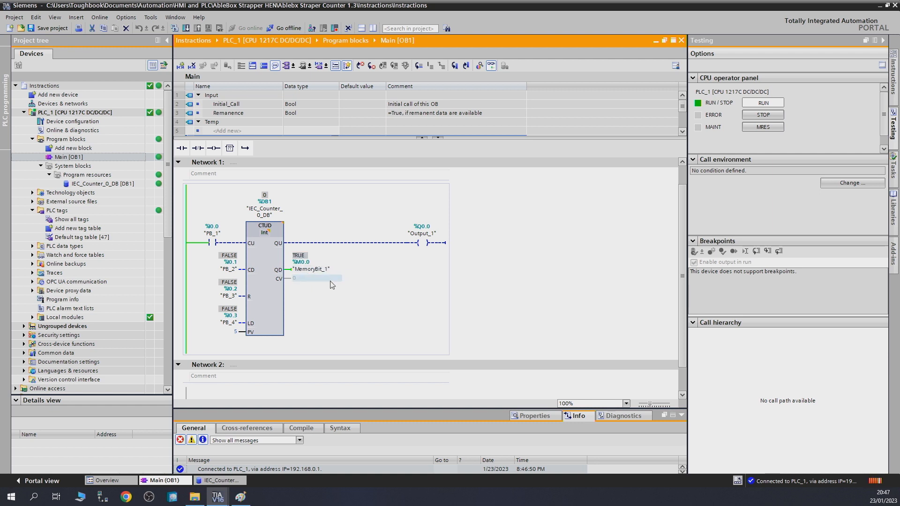
{"action": "mouse_move", "coordinate": [314, 279]}
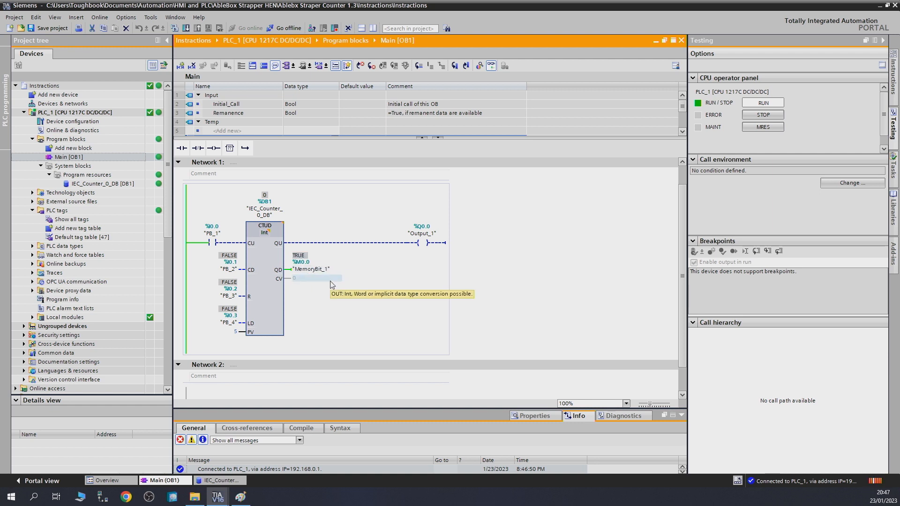